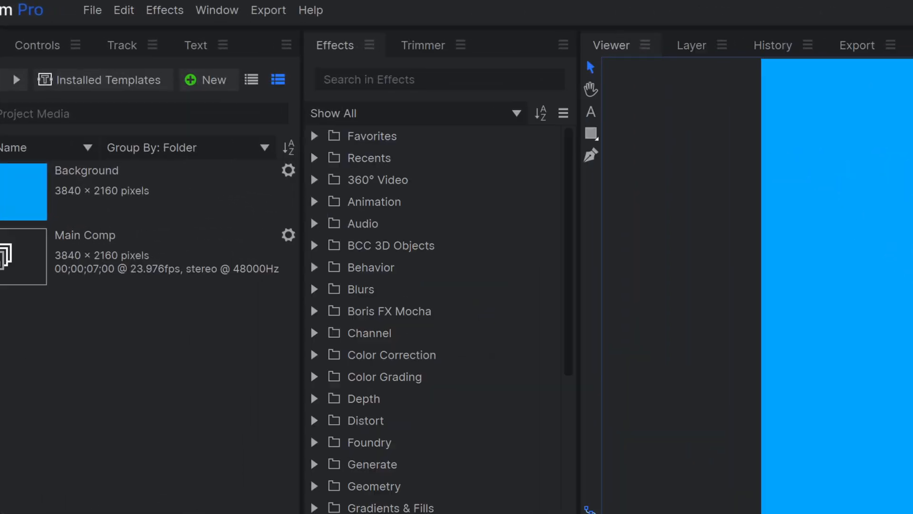
Apply the 'Set Matte' effect to the New Text layer and expand its settings
type("Set Matt")
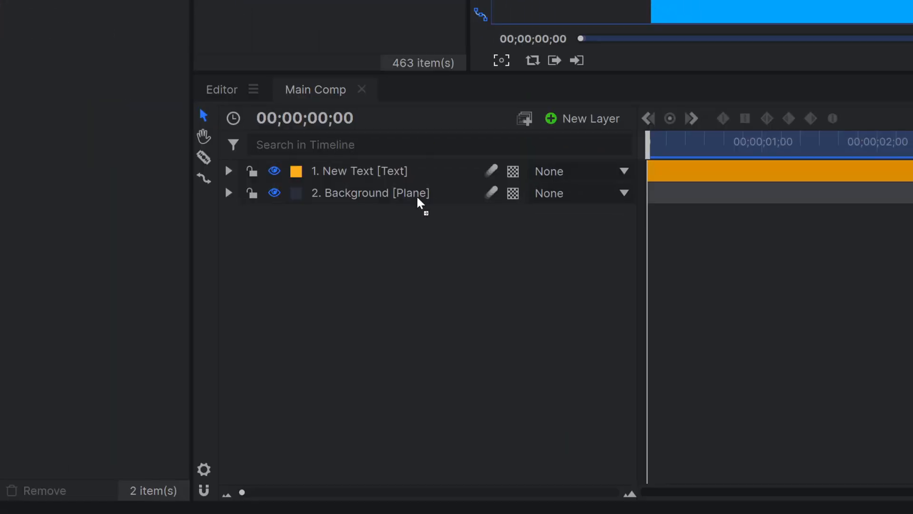
left_click(228, 171)
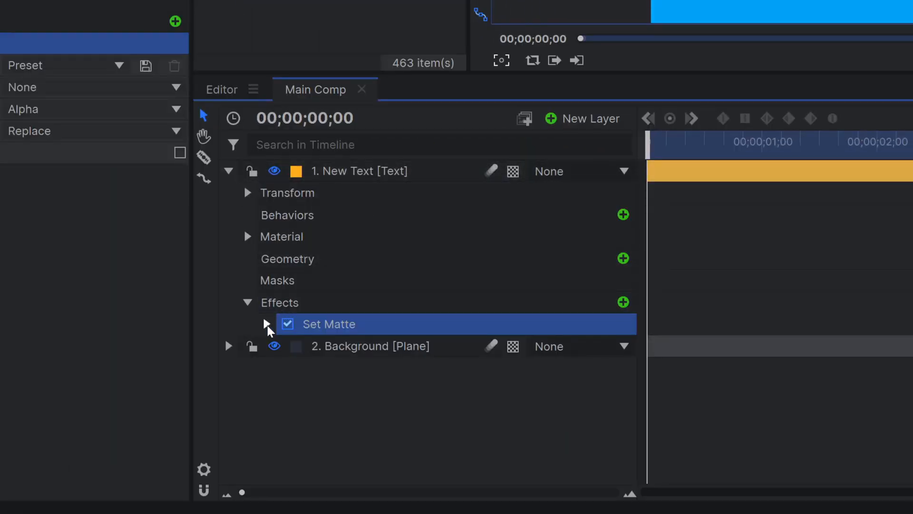
left_click(265, 324)
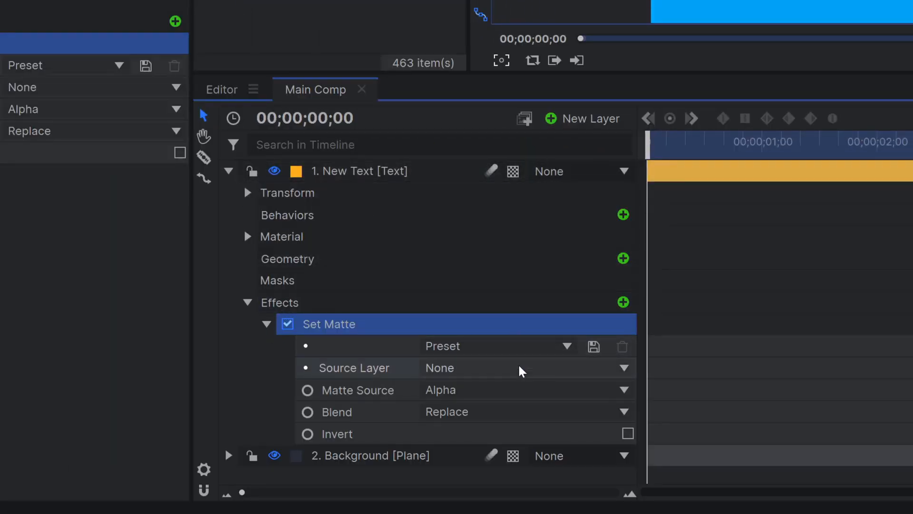
mouse_move(520, 371)
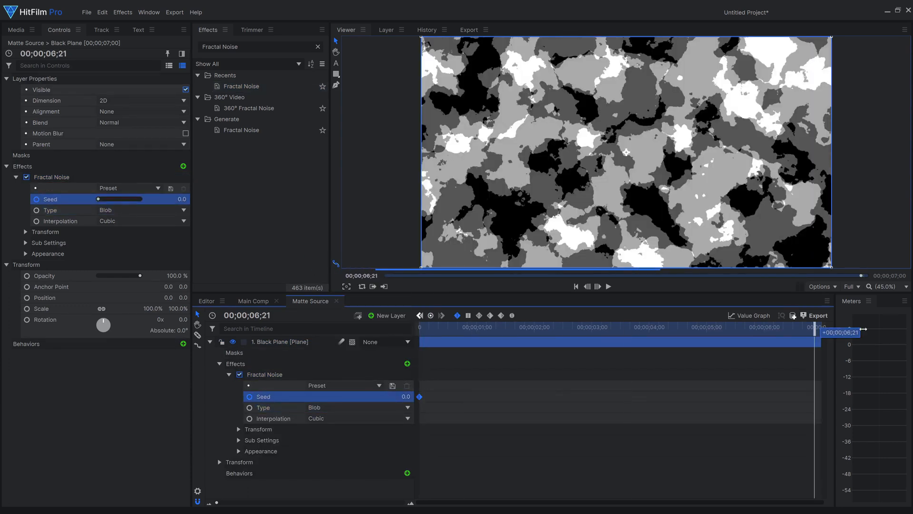
left_click(647, 327)
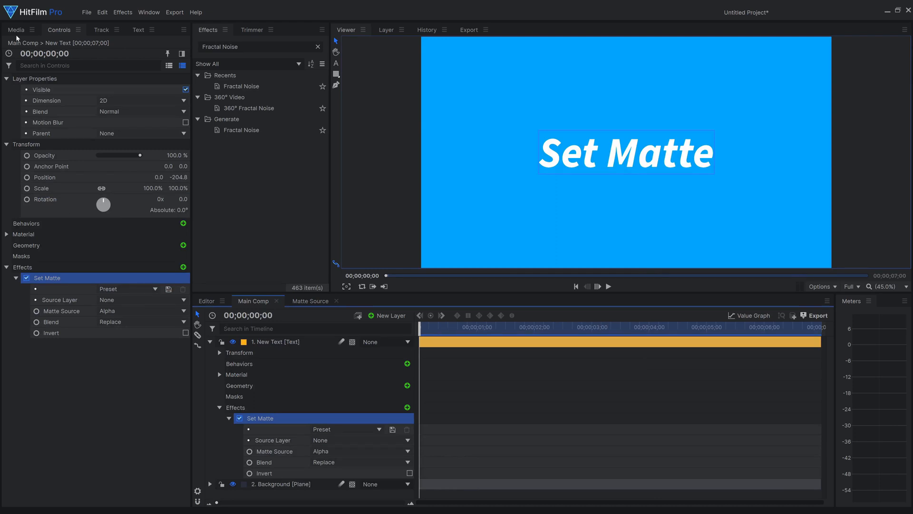
Hide the Matte Source layer and invert the text's Set Matte
left_click(15, 29)
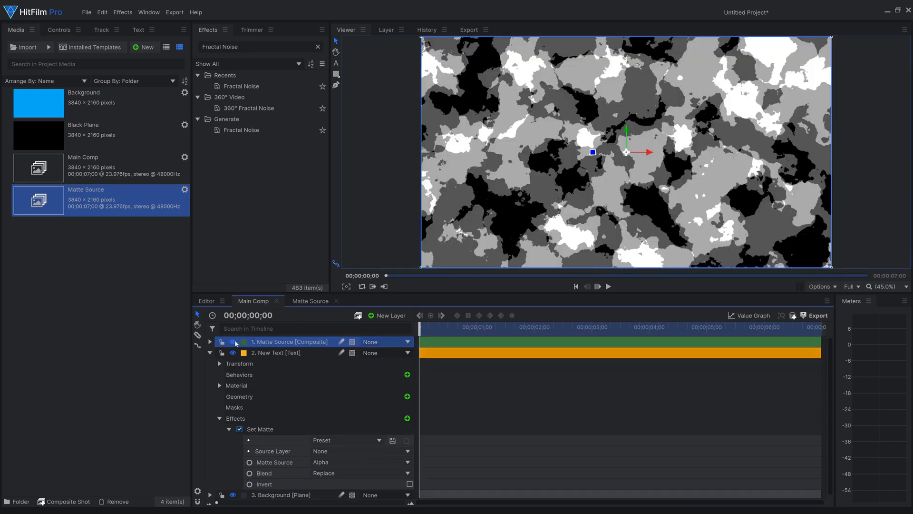
left_click(359, 451)
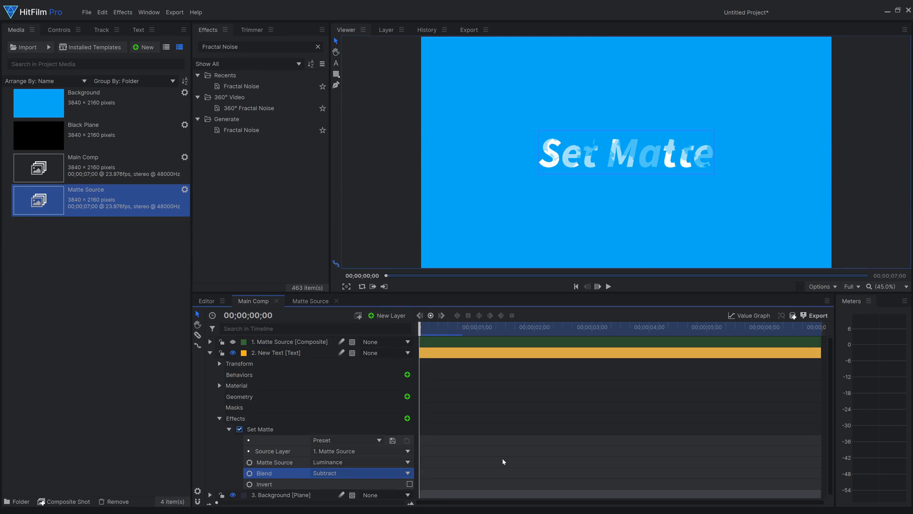
left_click(232, 341)
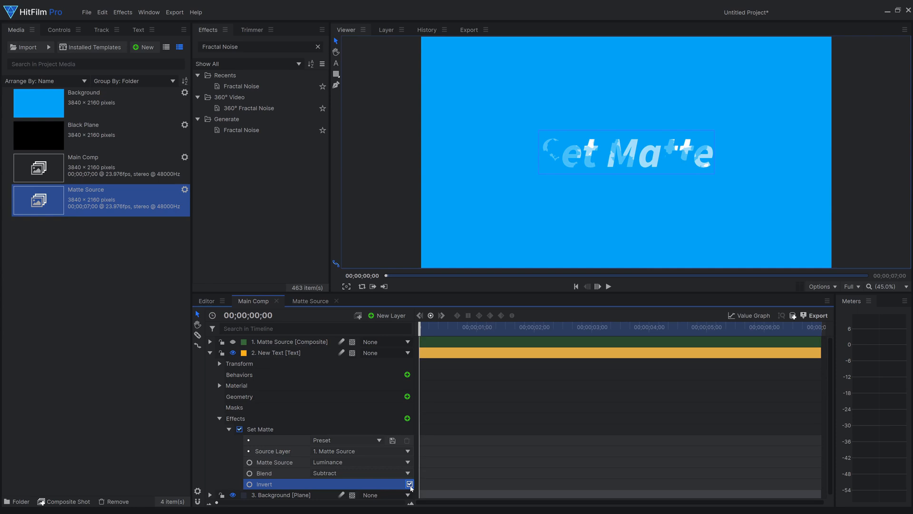
Switch the Set Matte Invert option back off
left_click(410, 484)
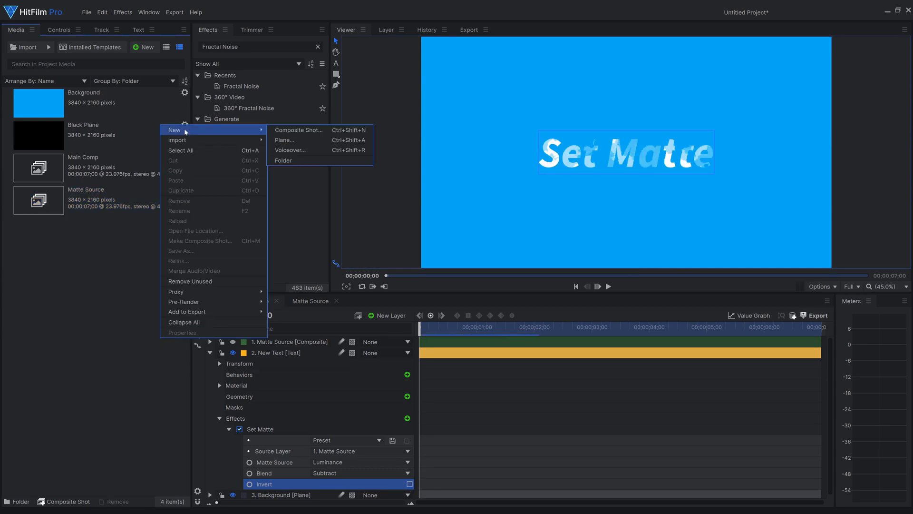
Create the Matte Source 2 composite and add a white plane layer to it
left_click(298, 130)
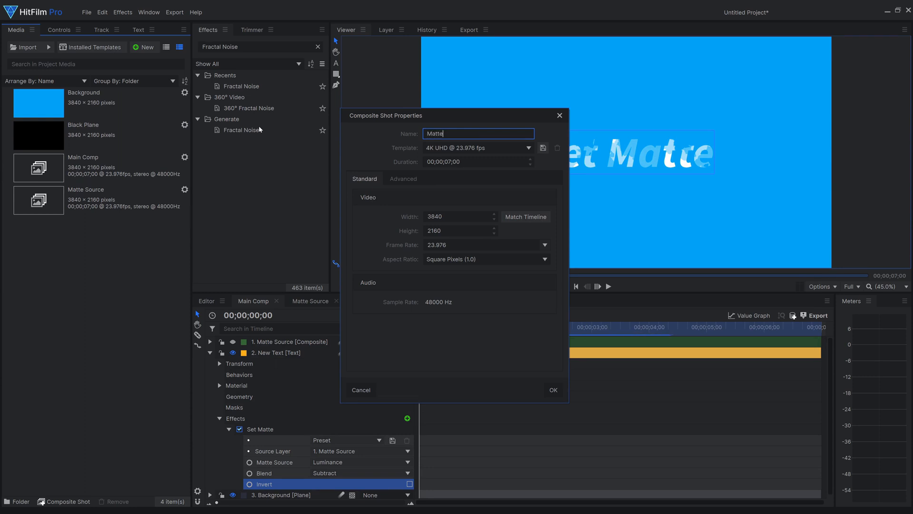
left_click(552, 389)
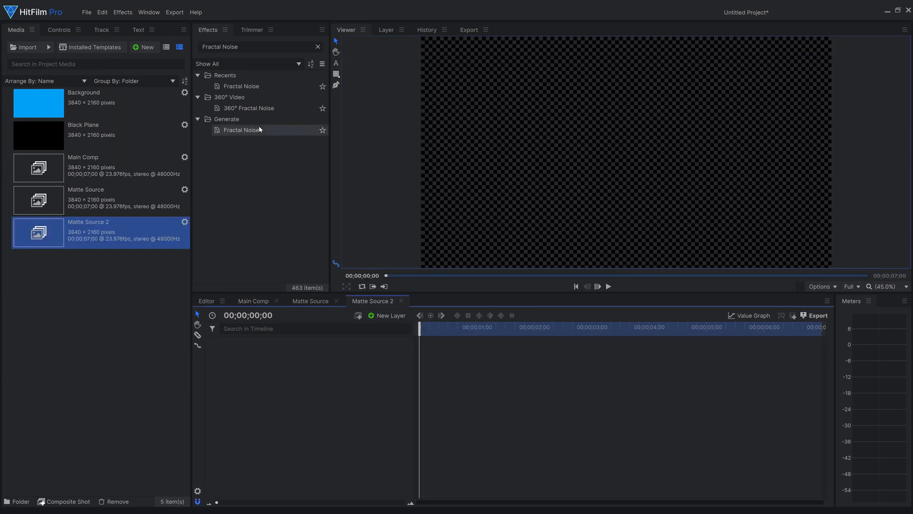
left_click(387, 315)
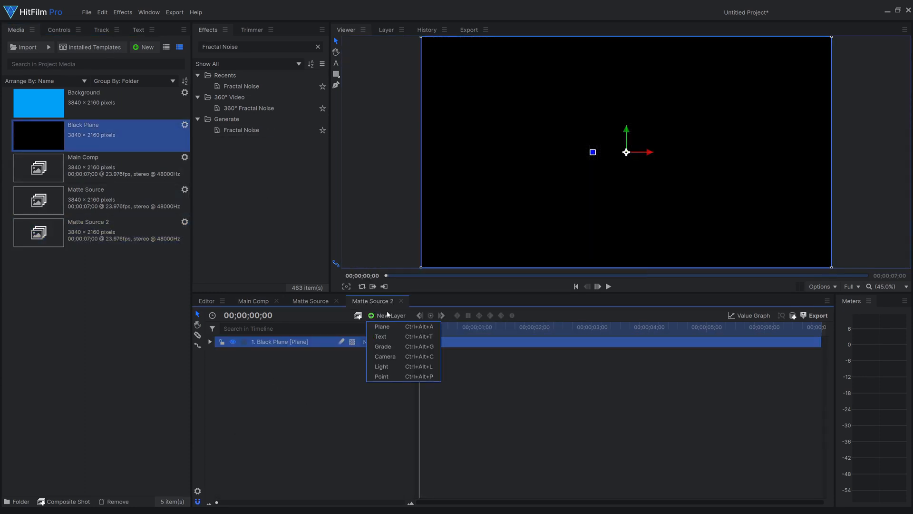
left_click(382, 326)
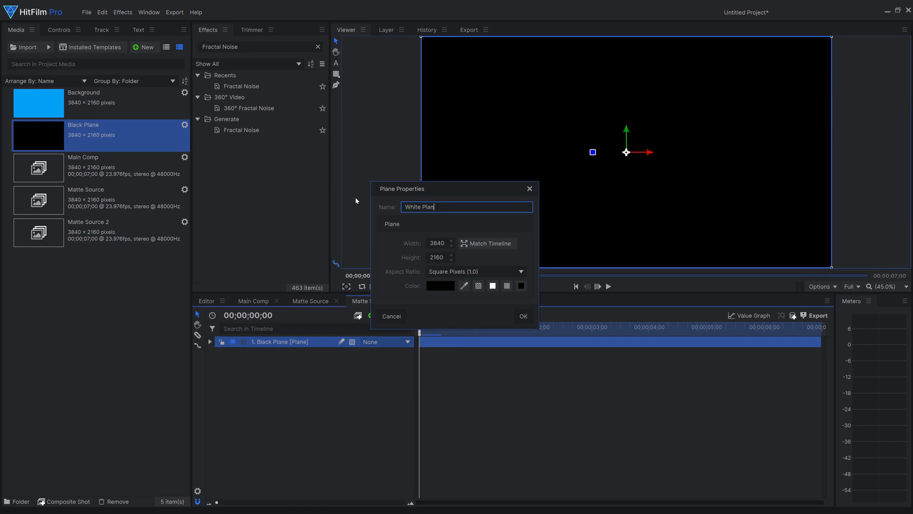
left_click(522, 316)
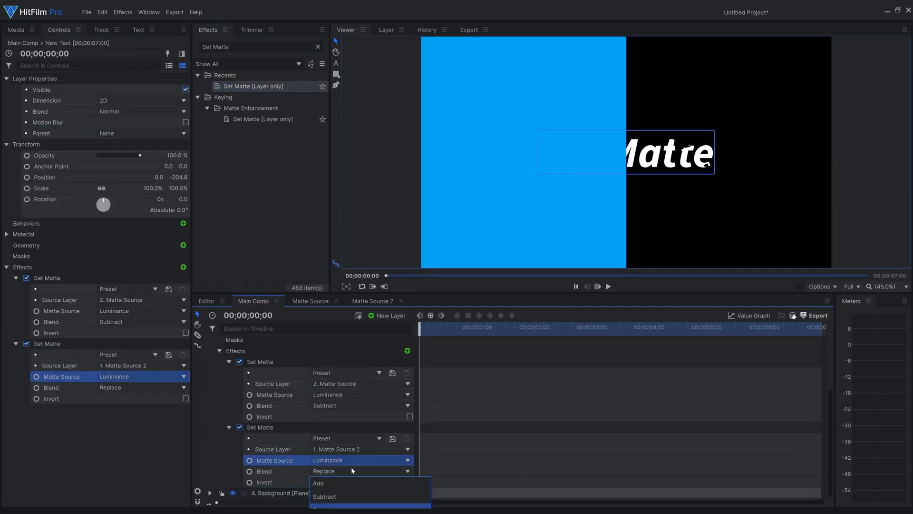
Set the second Set Matte's blend mode to Subtract
left_click(323, 496)
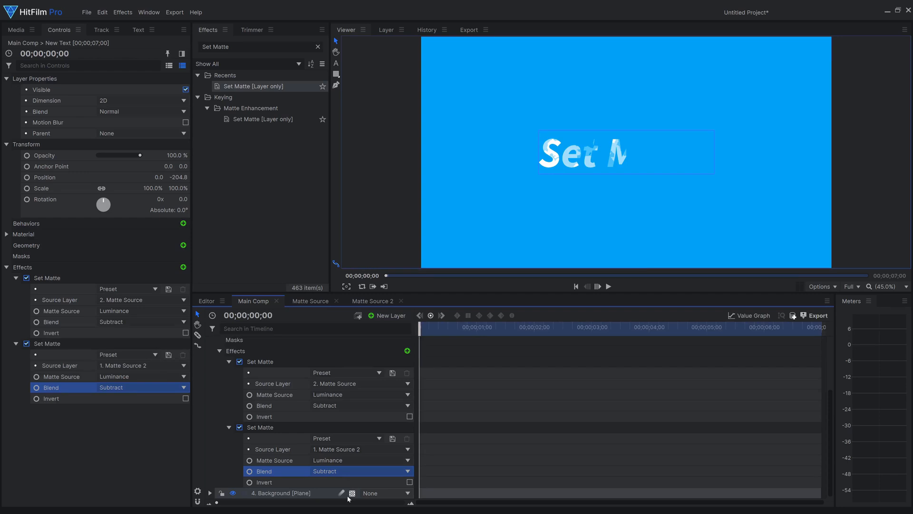